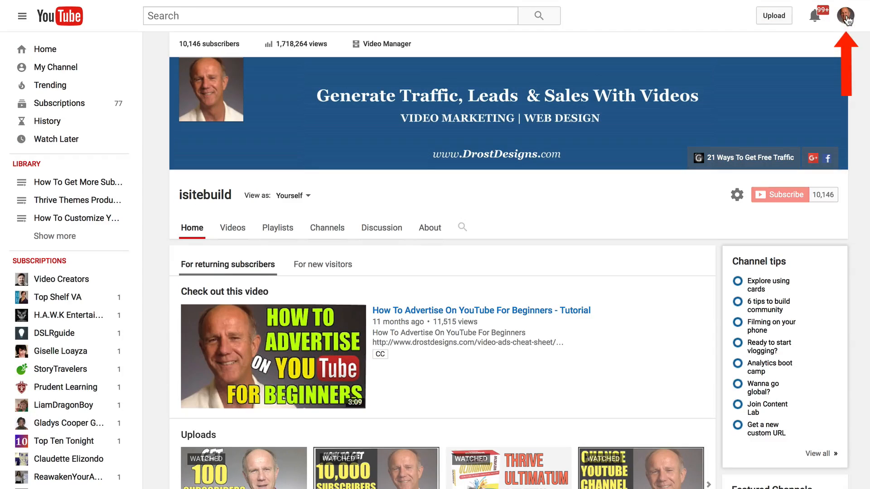
# Step: From the account menu, enter Creator Studio and show the Community comments list
pyautogui.click(846, 16)
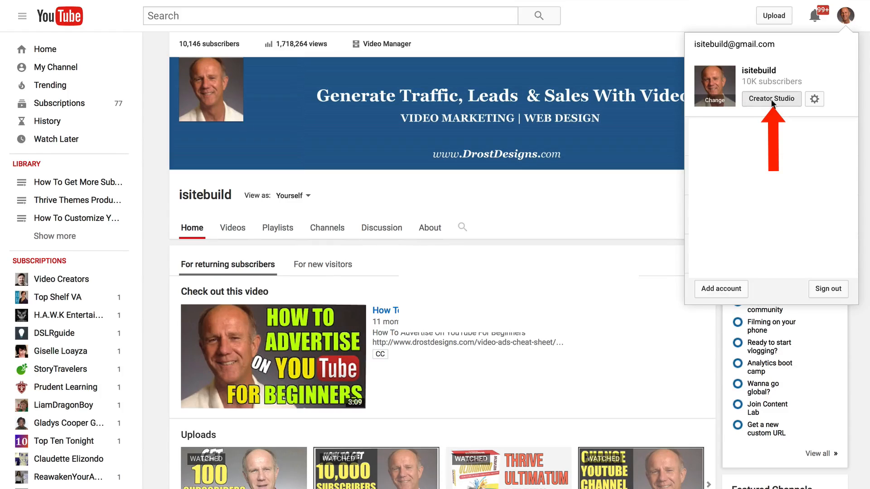
pyautogui.click(770, 99)
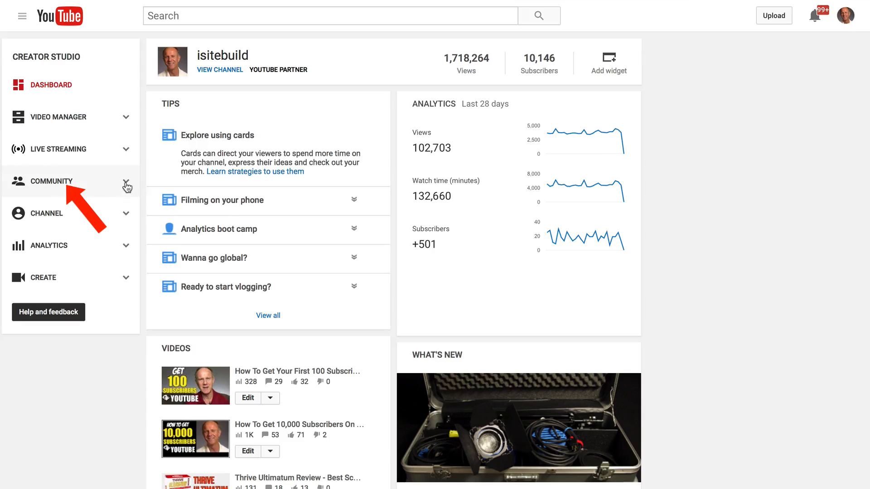
pyautogui.click(51, 181)
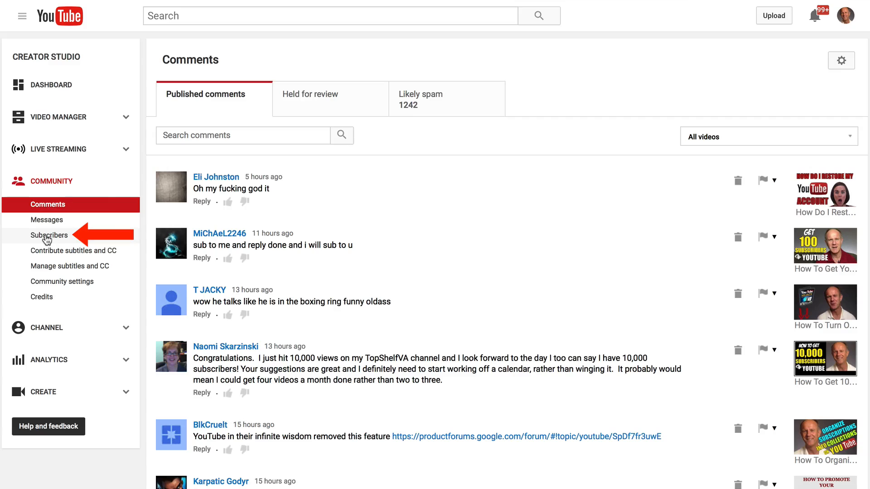
# Step: Show the channel's public Subscribers list from the Community sidebar
pyautogui.click(49, 235)
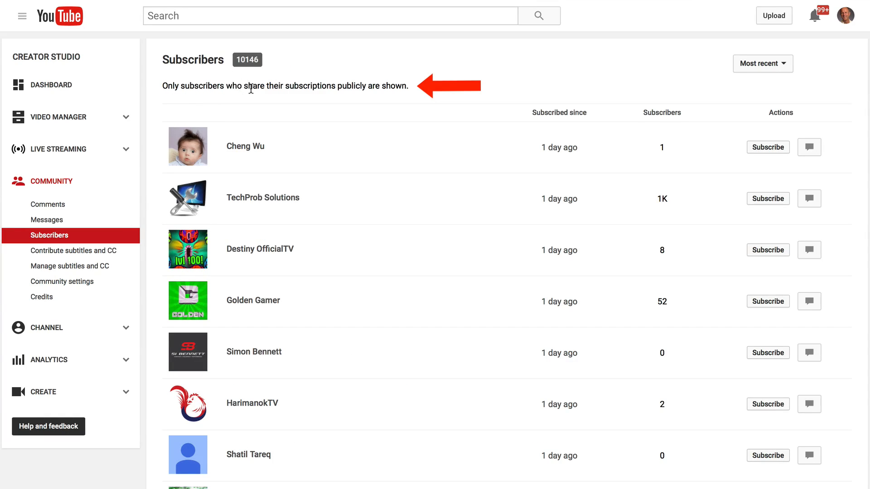
pyautogui.moveTo(398, 95)
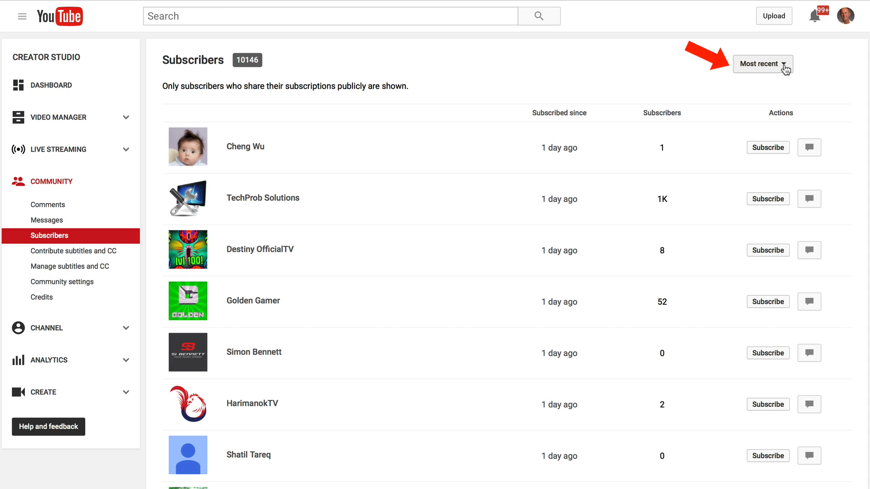
# Step: Sort the subscriber list by Most popular instead of Most recent
pyautogui.click(762, 63)
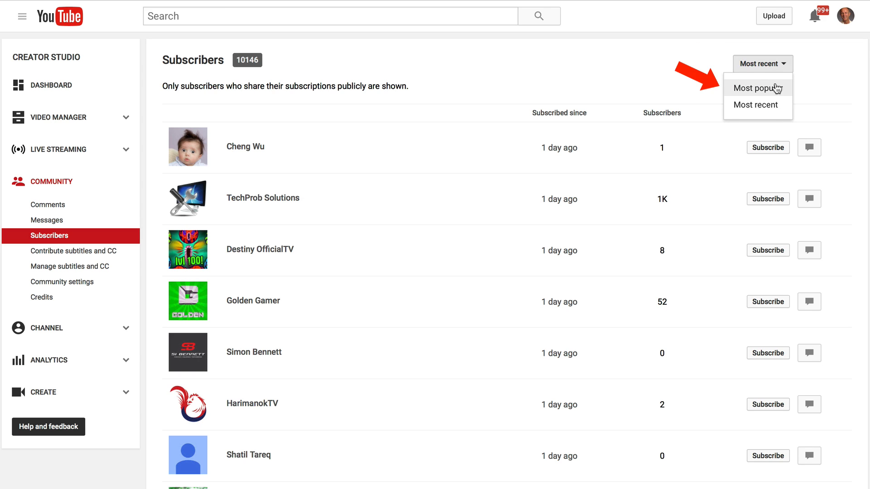
pyautogui.click(757, 88)
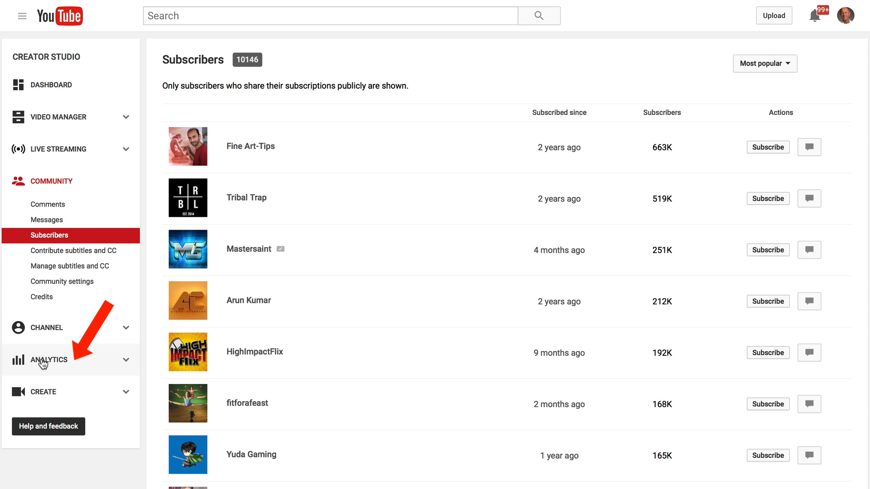
# Step: Show the Analytics Subscribers report: 501 net, 701 gained, 200 lost over 28 days
pyautogui.click(49, 360)
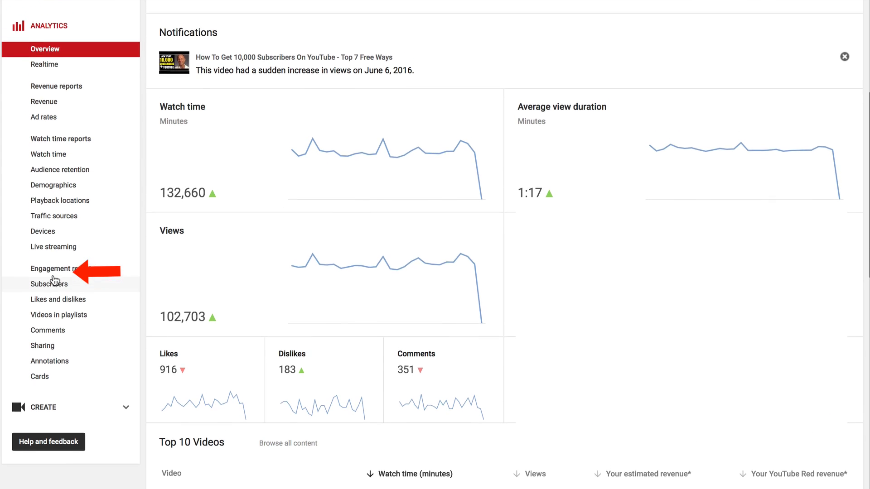
pyautogui.click(49, 284)
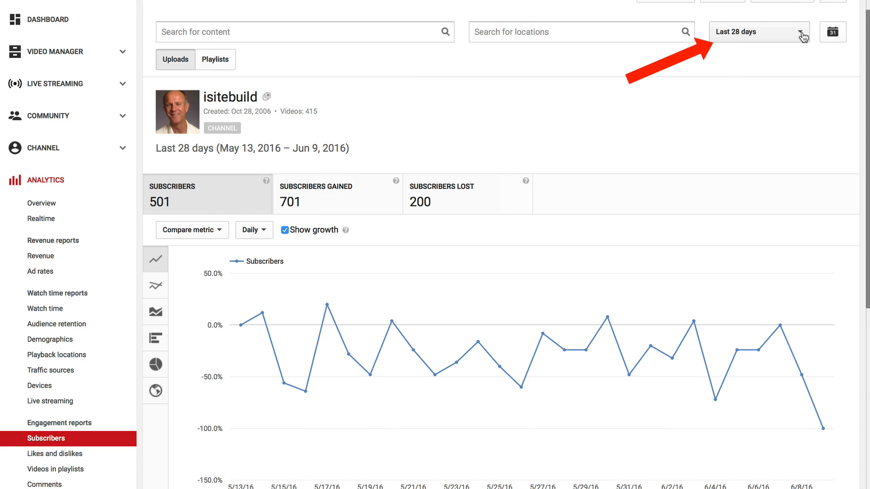
pyautogui.click(758, 31)
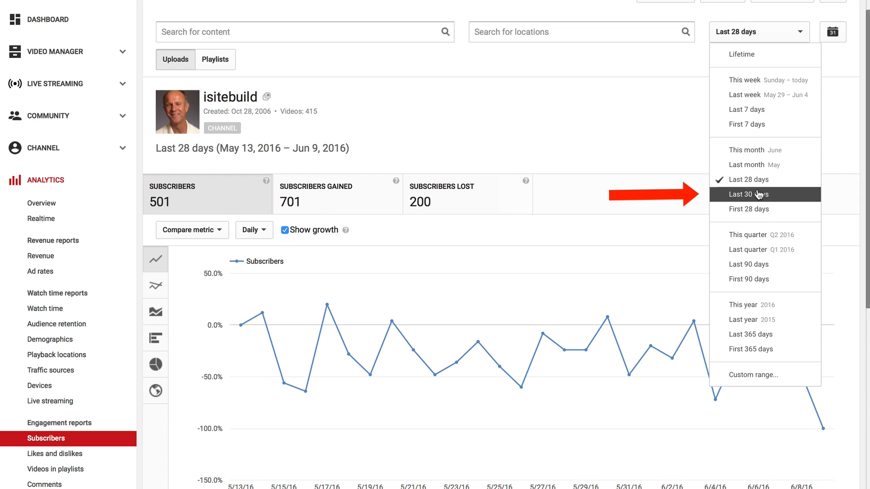
pyautogui.moveTo(755, 165)
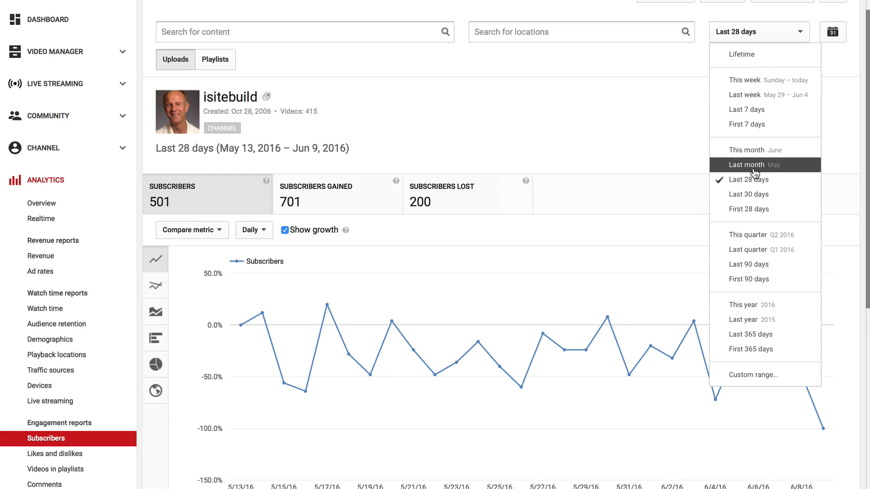
pyautogui.click(746, 164)
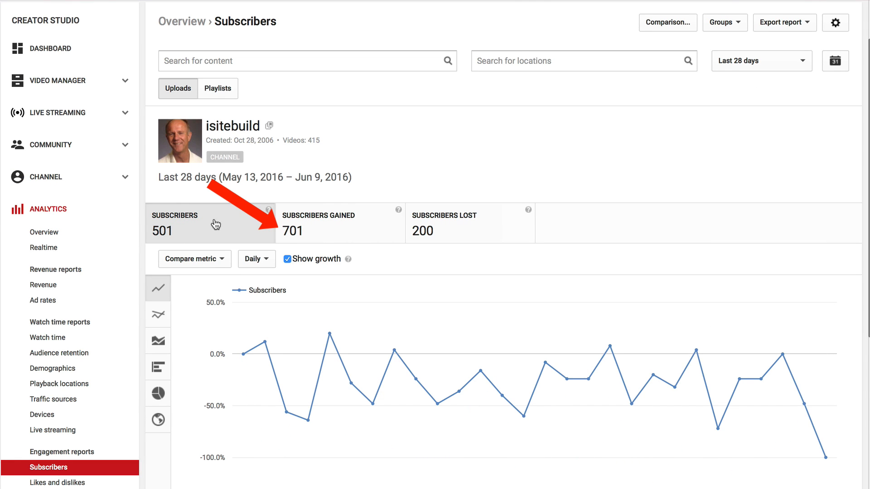
pyautogui.moveTo(224, 222)
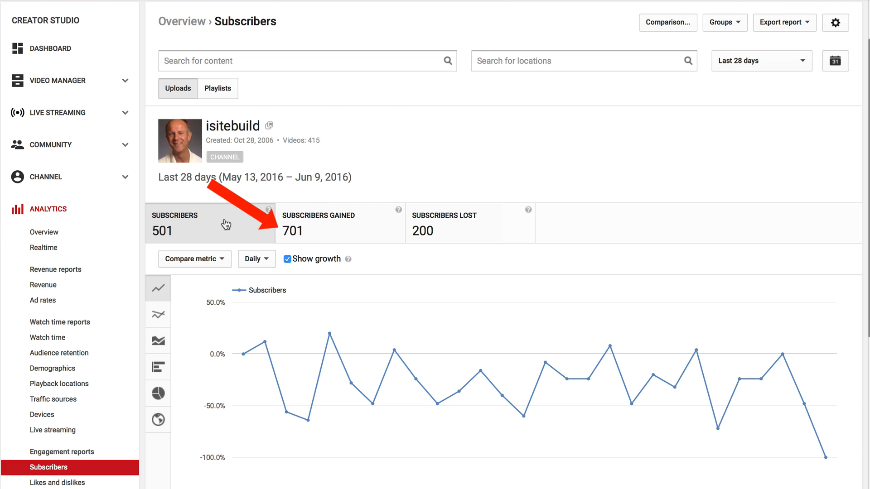
# Step: Scroll the report down to the subscribers-by-source table below the growth chart
pyautogui.scroll(-3)
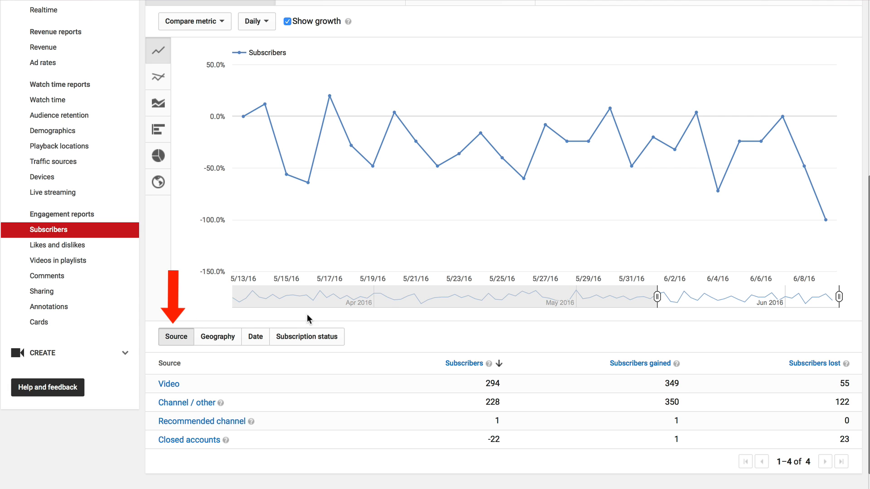
pyautogui.moveTo(187, 403)
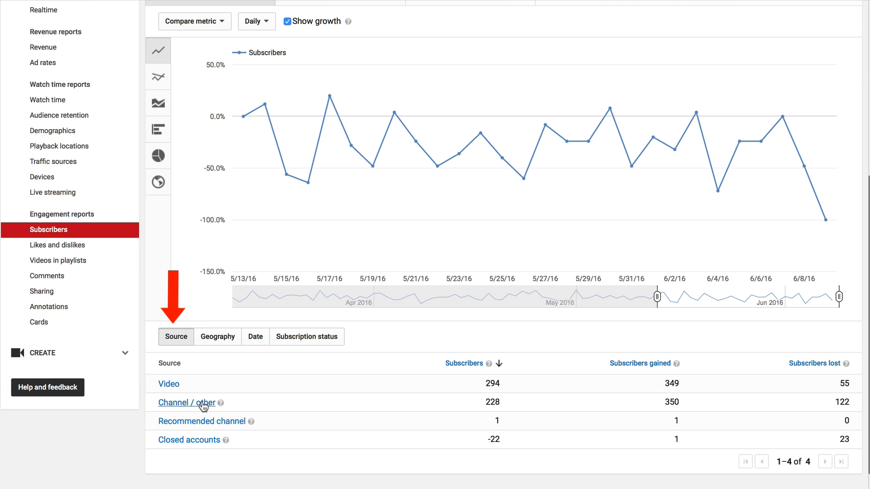
pyautogui.moveTo(269, 426)
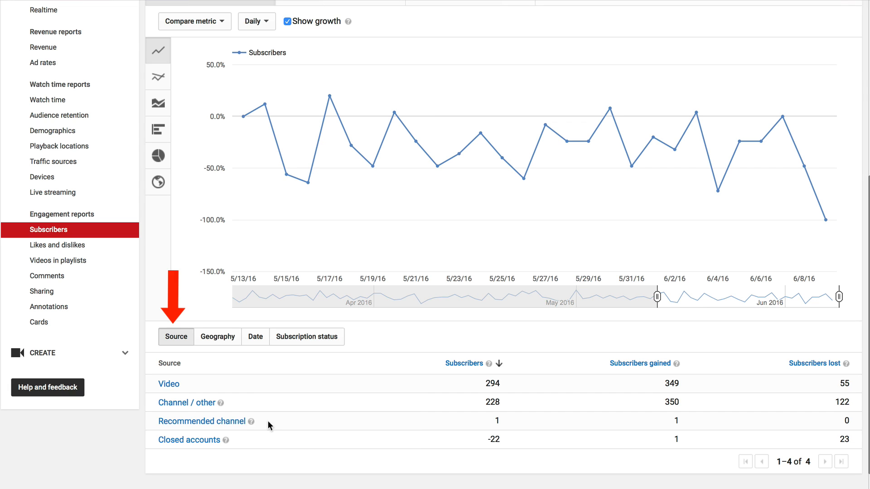